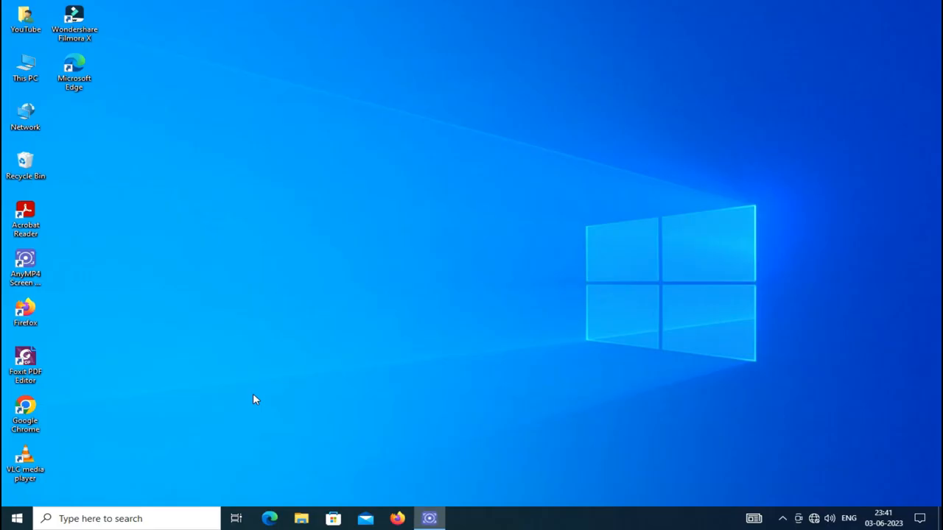
Step: Launch the DirectX Diagnostic Tool via the Run dialog with dxdiag
{"action": "key", "text": "Win+r"}
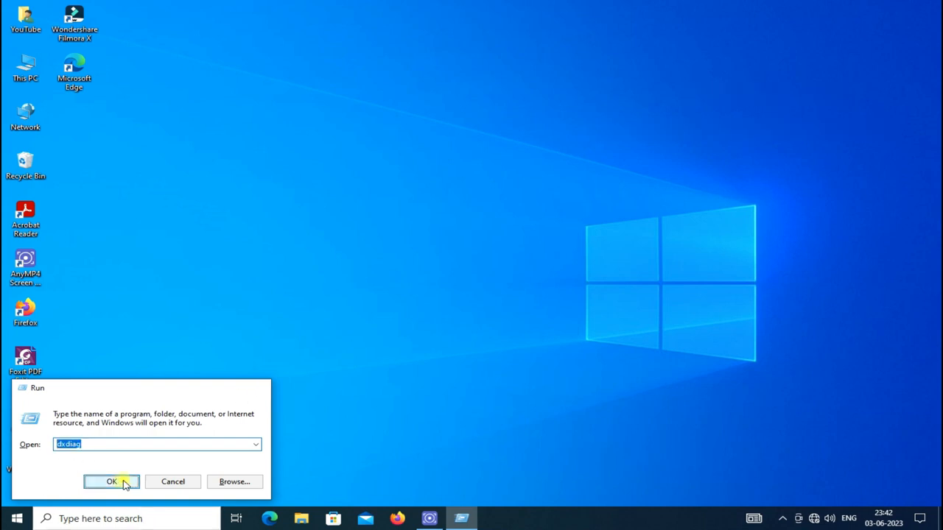
{"action": "left_click", "coordinate": [112, 481]}
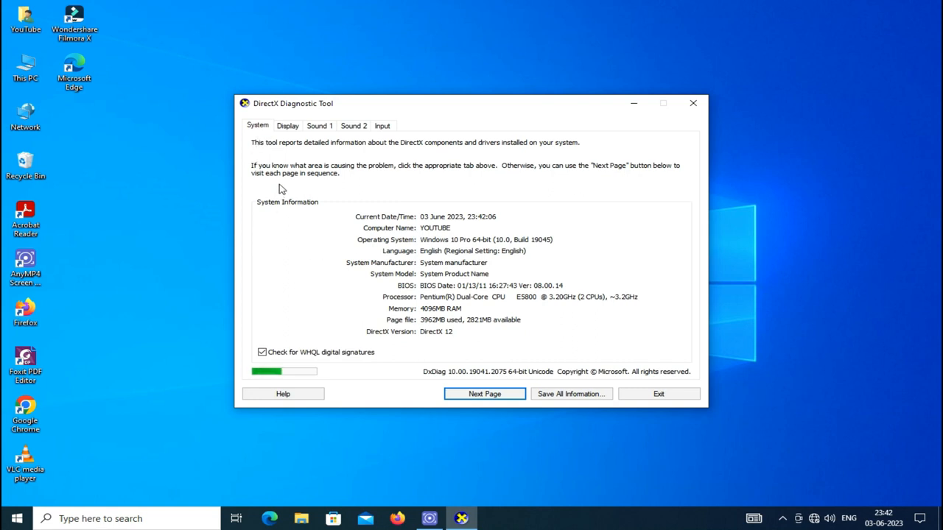
{"action": "mouse_move", "coordinate": [506, 115]}
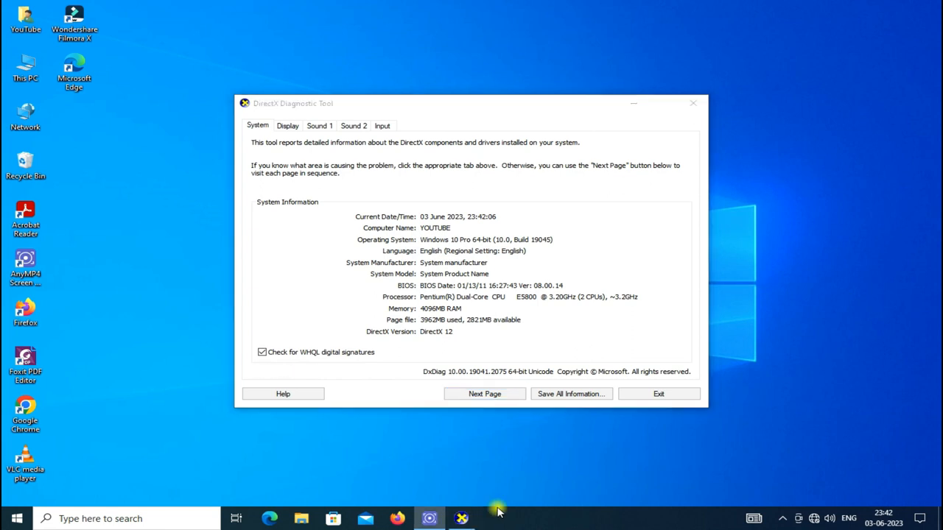
{"action": "mouse_move", "coordinate": [405, 233]}
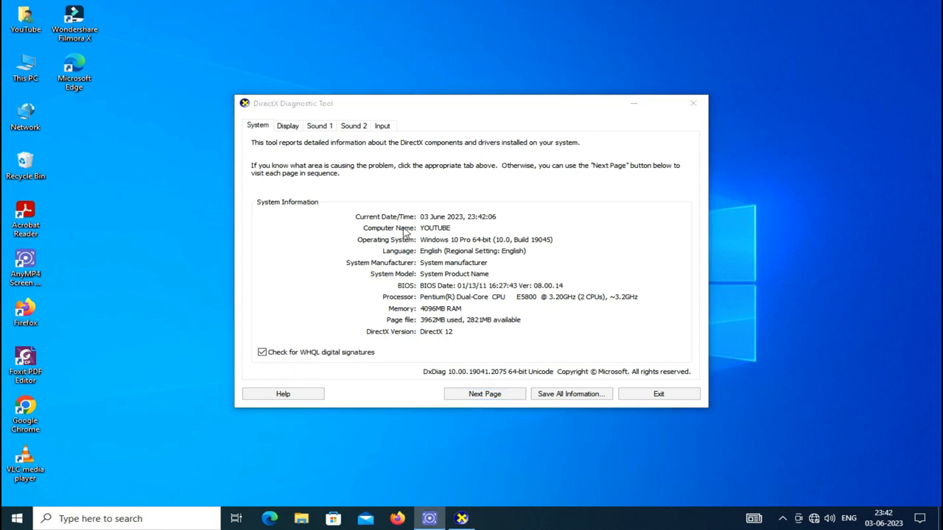
{"action": "mouse_move", "coordinate": [455, 253]}
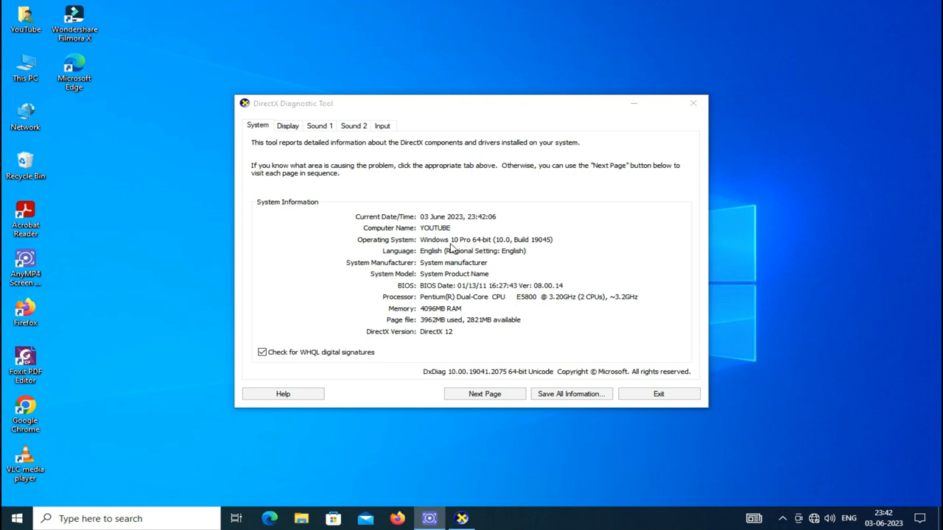
{"action": "mouse_move", "coordinate": [554, 249]}
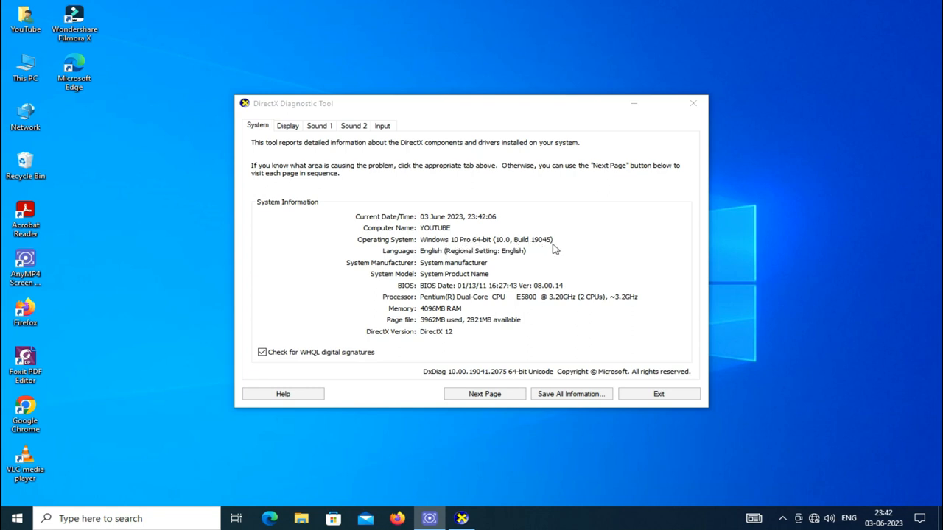
{"action": "mouse_move", "coordinate": [464, 270]}
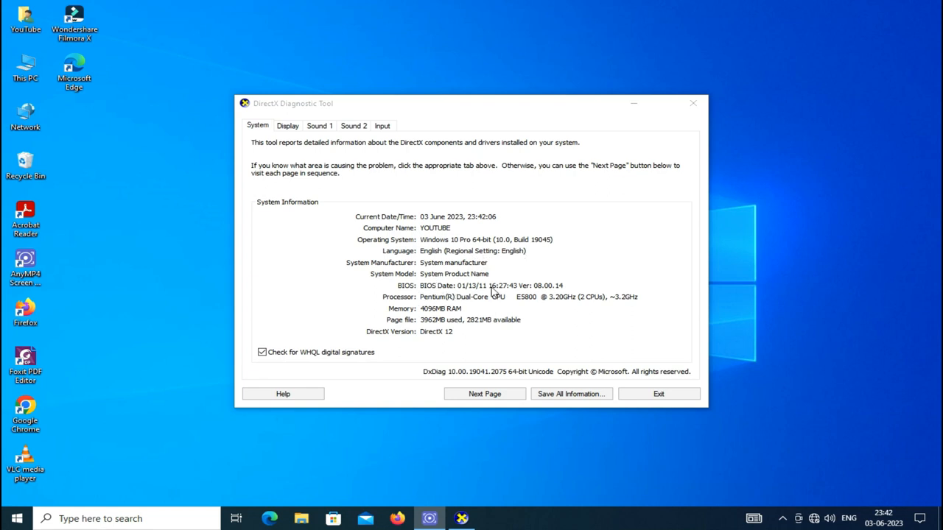
{"action": "mouse_move", "coordinate": [513, 304]}
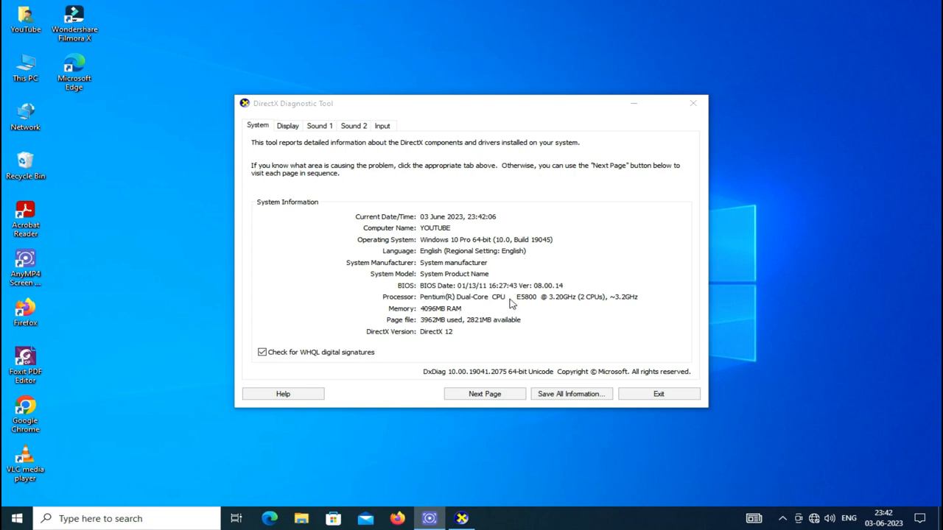
{"action": "mouse_move", "coordinate": [407, 317]}
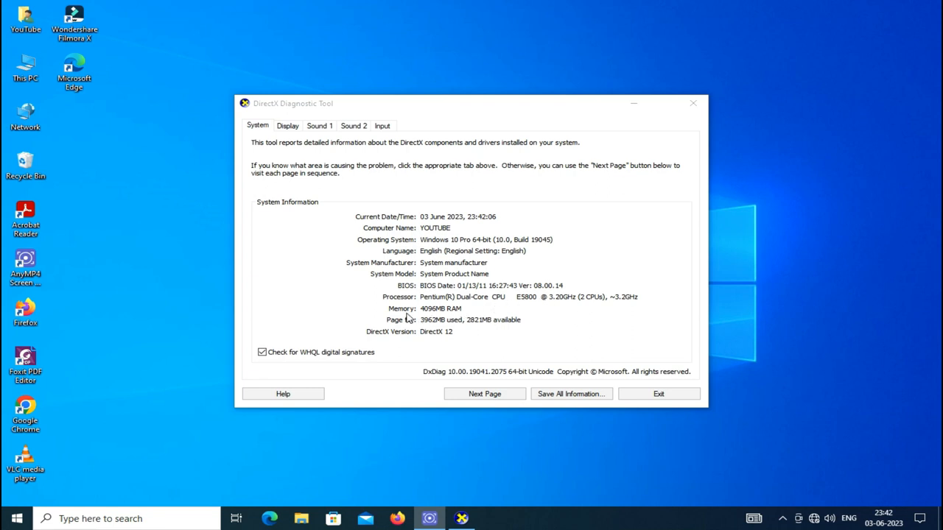
{"action": "mouse_move", "coordinate": [415, 333]}
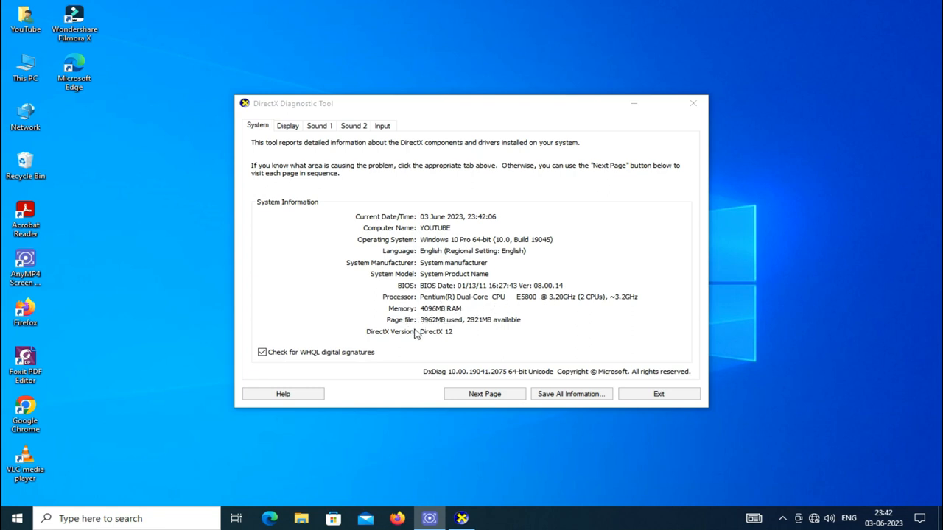
{"action": "mouse_move", "coordinate": [454, 336]}
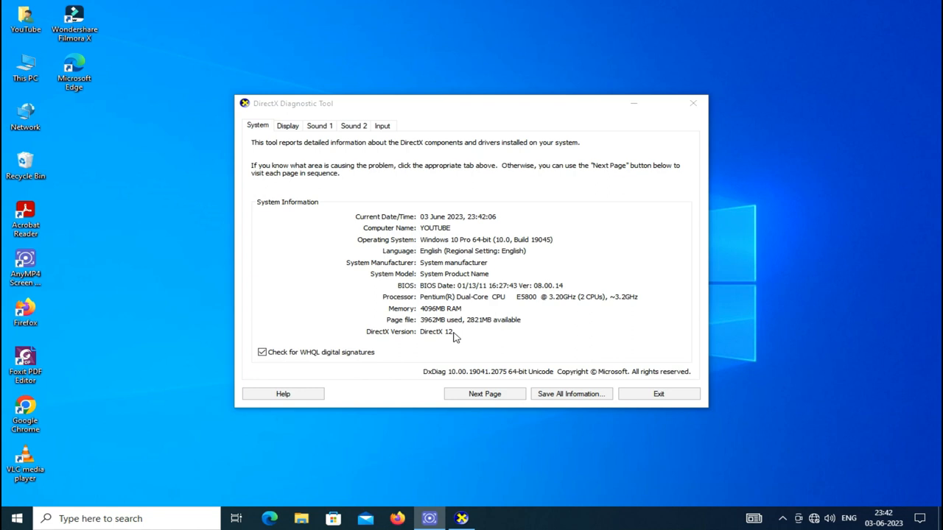
Step: Show the Display page identifying the NVIDIA GeForce GTX 1050 Ti with 4018 MB VRAM
{"action": "left_click", "coordinate": [483, 393]}
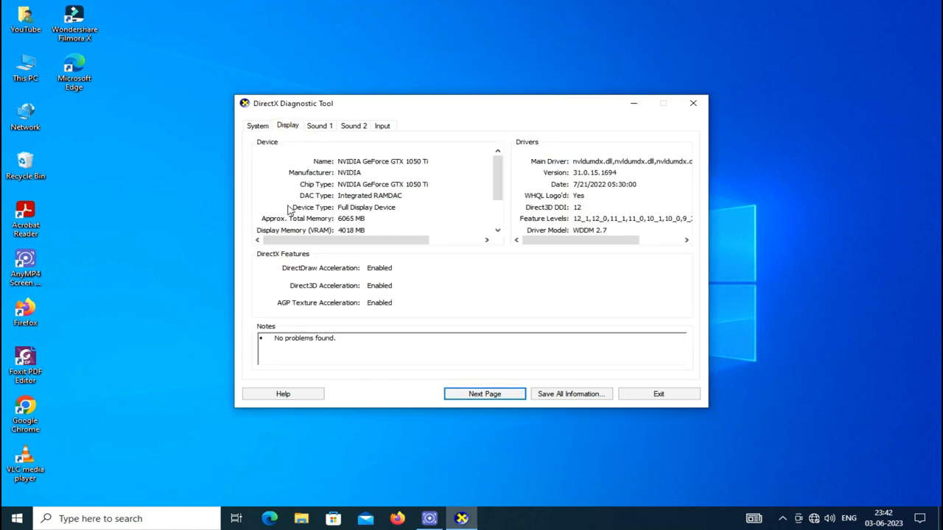
{"action": "mouse_move", "coordinate": [345, 171]}
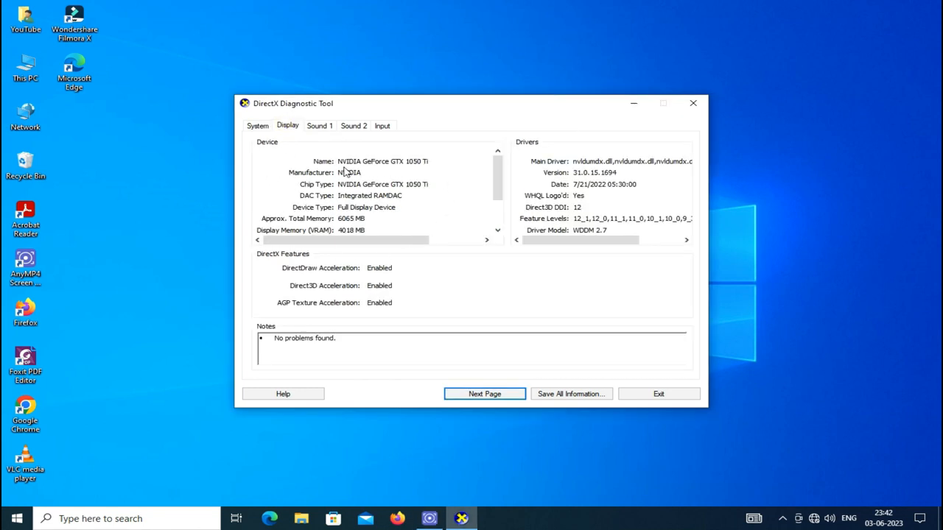
{"action": "mouse_move", "coordinate": [435, 165]}
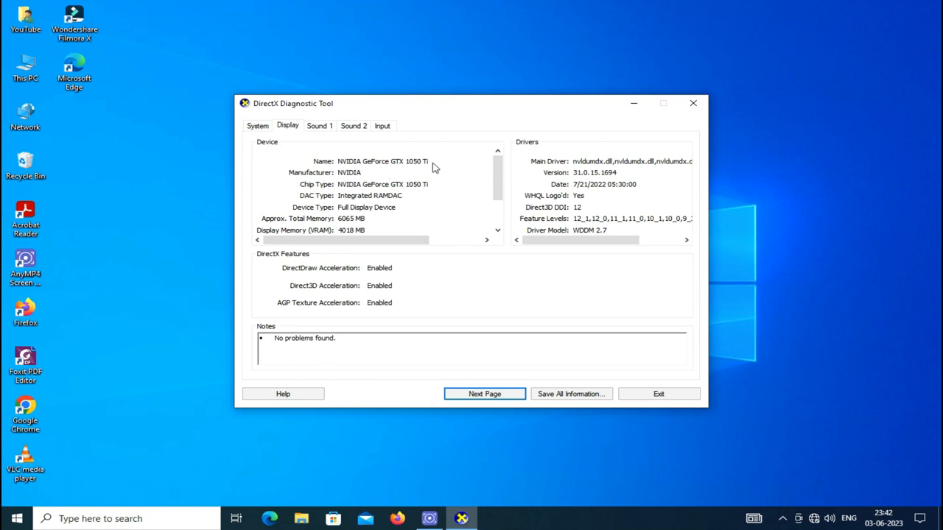
{"action": "mouse_move", "coordinate": [375, 183]}
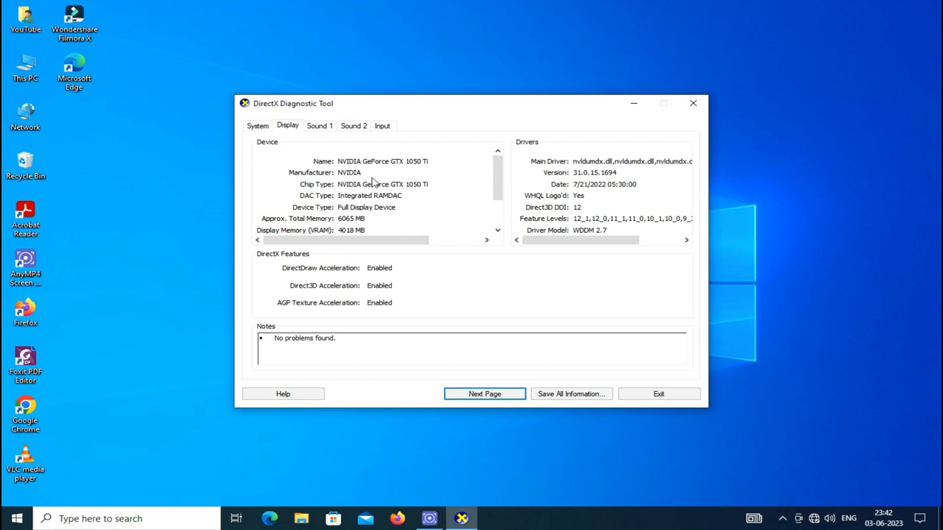
{"action": "mouse_move", "coordinate": [425, 190]}
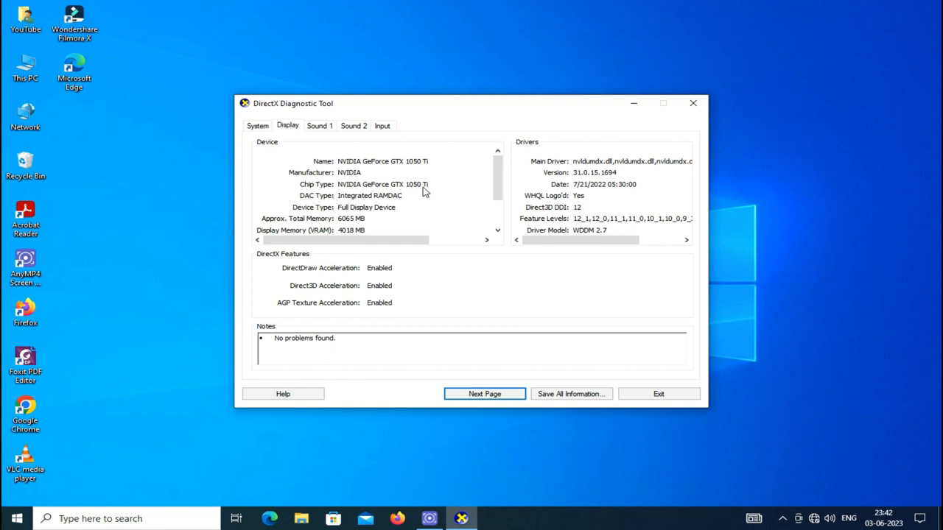
{"action": "mouse_move", "coordinate": [361, 206]}
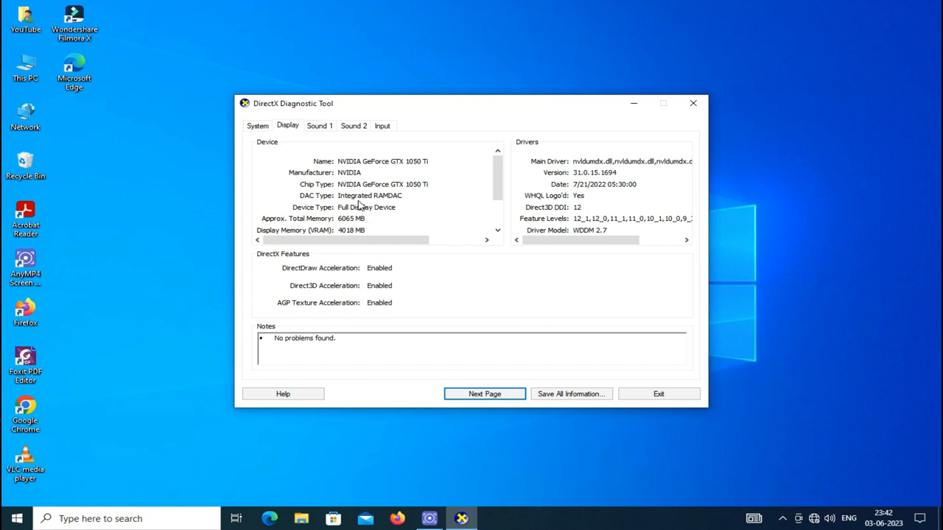
{"action": "mouse_move", "coordinate": [313, 227]}
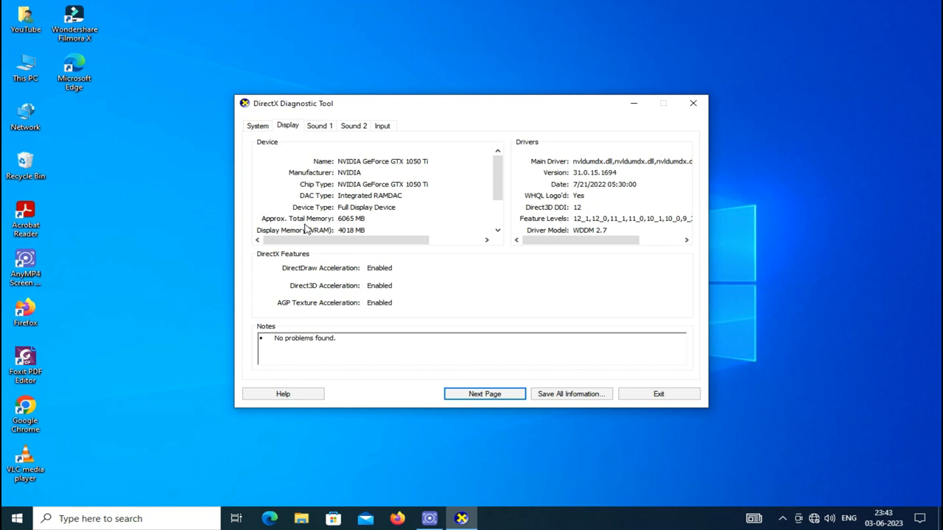
{"action": "mouse_move", "coordinate": [330, 220]}
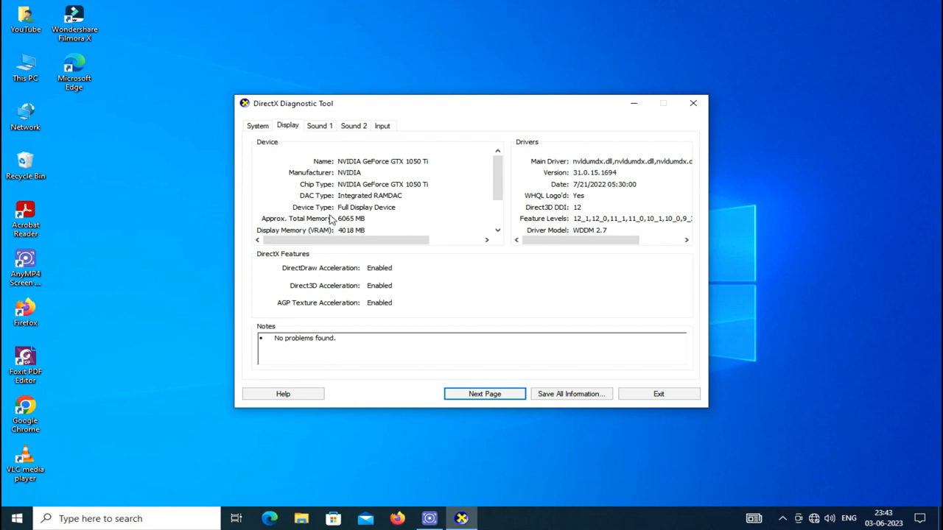
{"action": "mouse_move", "coordinate": [390, 221]}
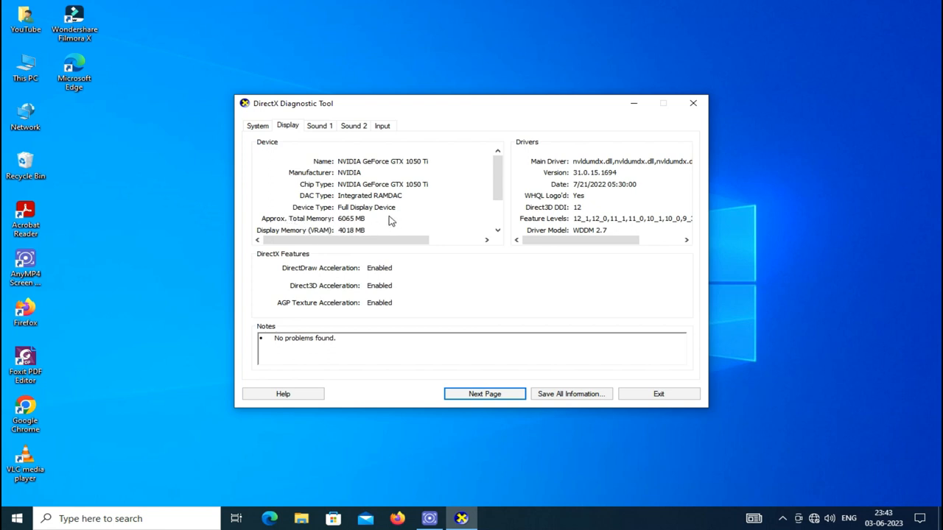
{"action": "mouse_move", "coordinate": [336, 235]}
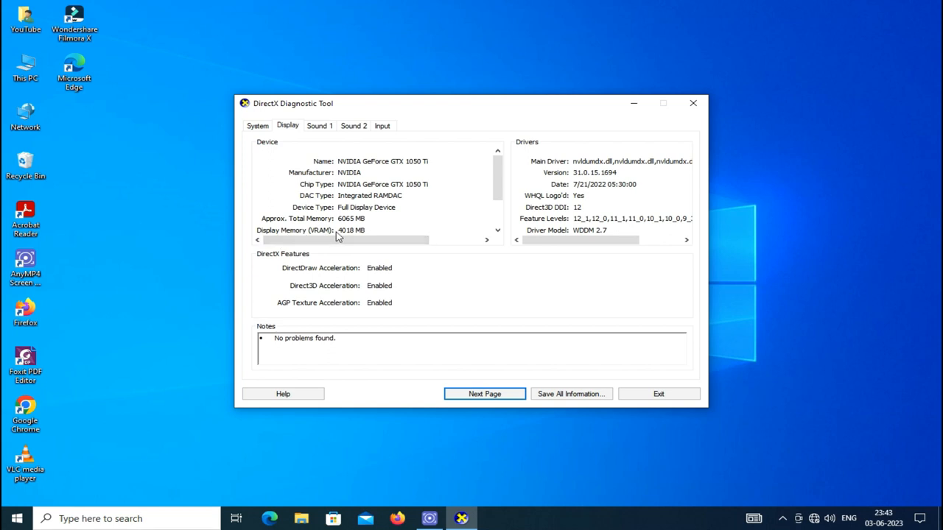
Step: Review 2047 MB shared memory and 1440x900 display mode, then exit the diagnostic tool
{"action": "scroll", "scroll_direction": "down", "scroll_amount": 3}
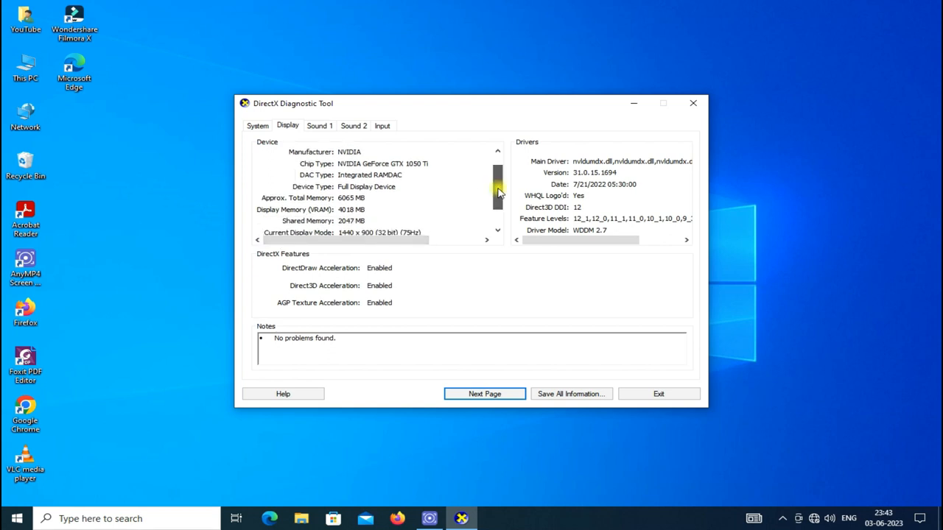
{"action": "scroll", "scroll_direction": "down", "scroll_amount": 3}
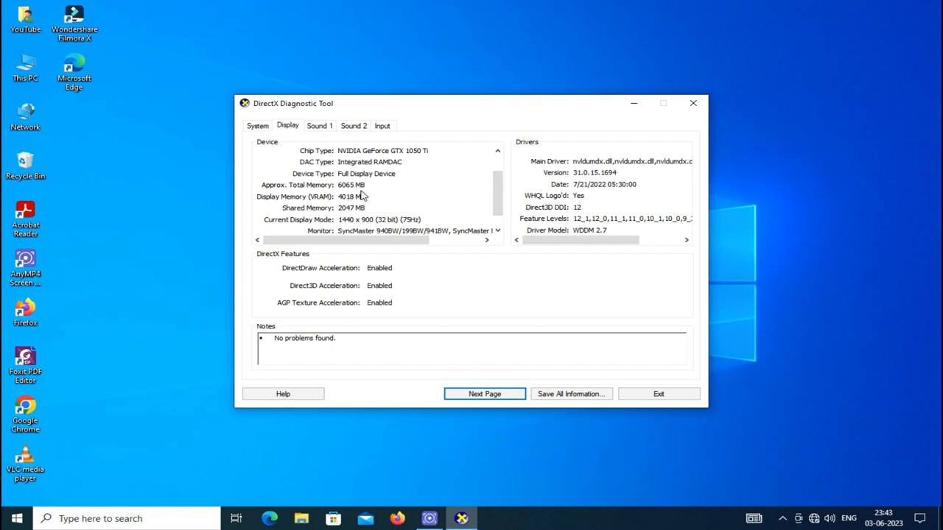
{"action": "mouse_move", "coordinate": [352, 209]}
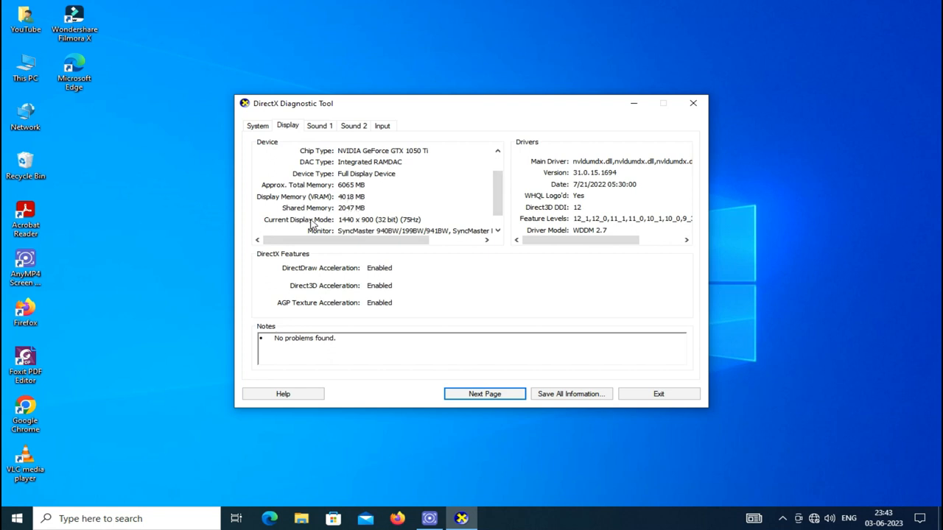
{"action": "scroll", "scroll_direction": "down", "scroll_amount": 3}
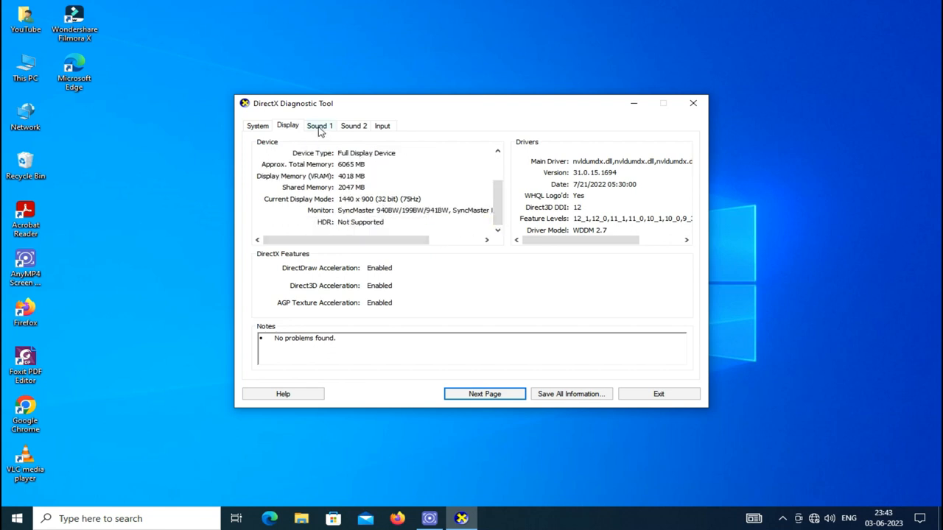
{"action": "mouse_move", "coordinate": [344, 199]}
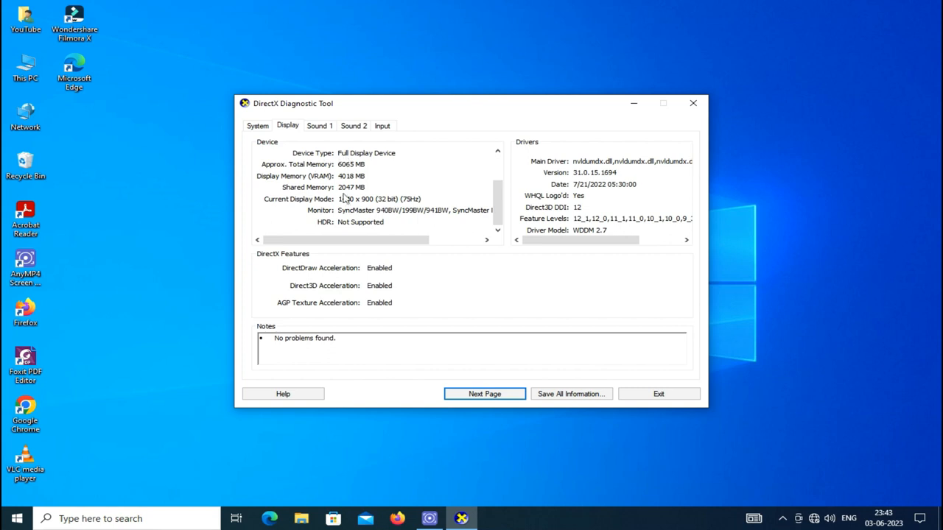
{"action": "mouse_move", "coordinate": [572, 393]}
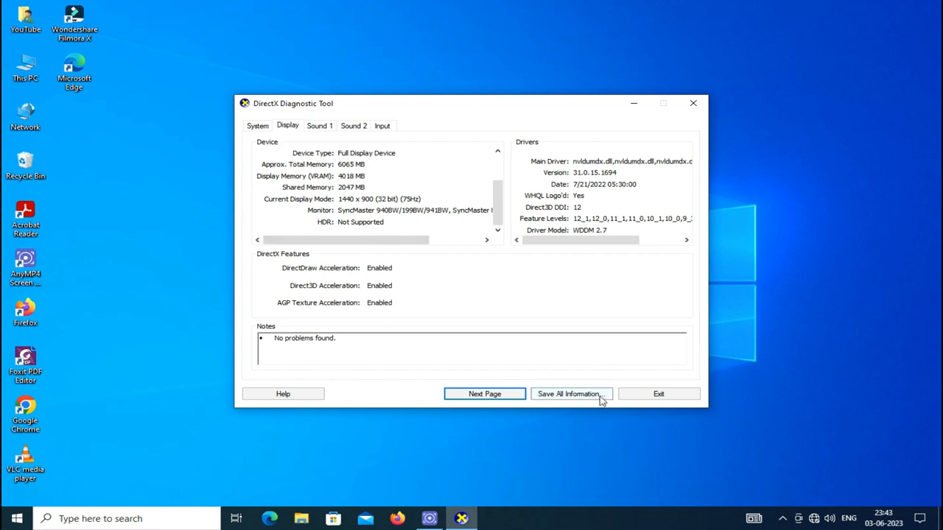
{"action": "left_click", "coordinate": [657, 393]}
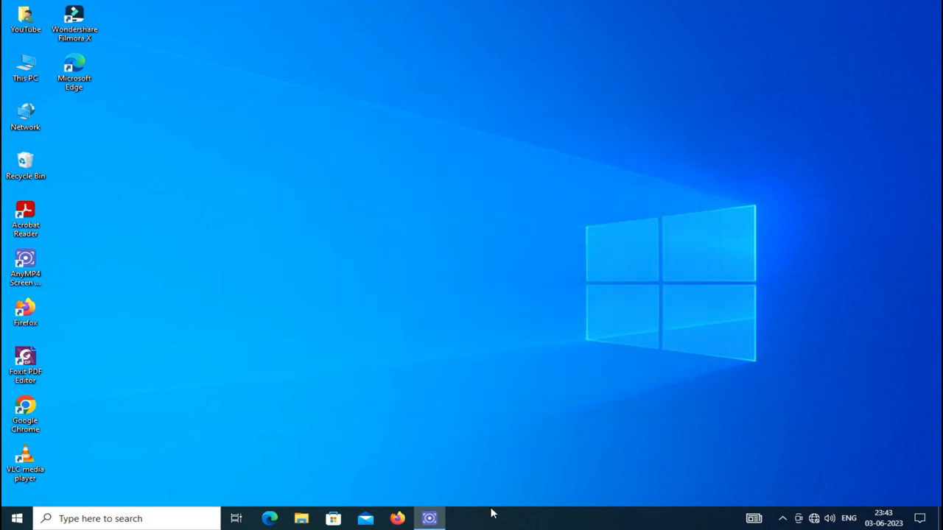